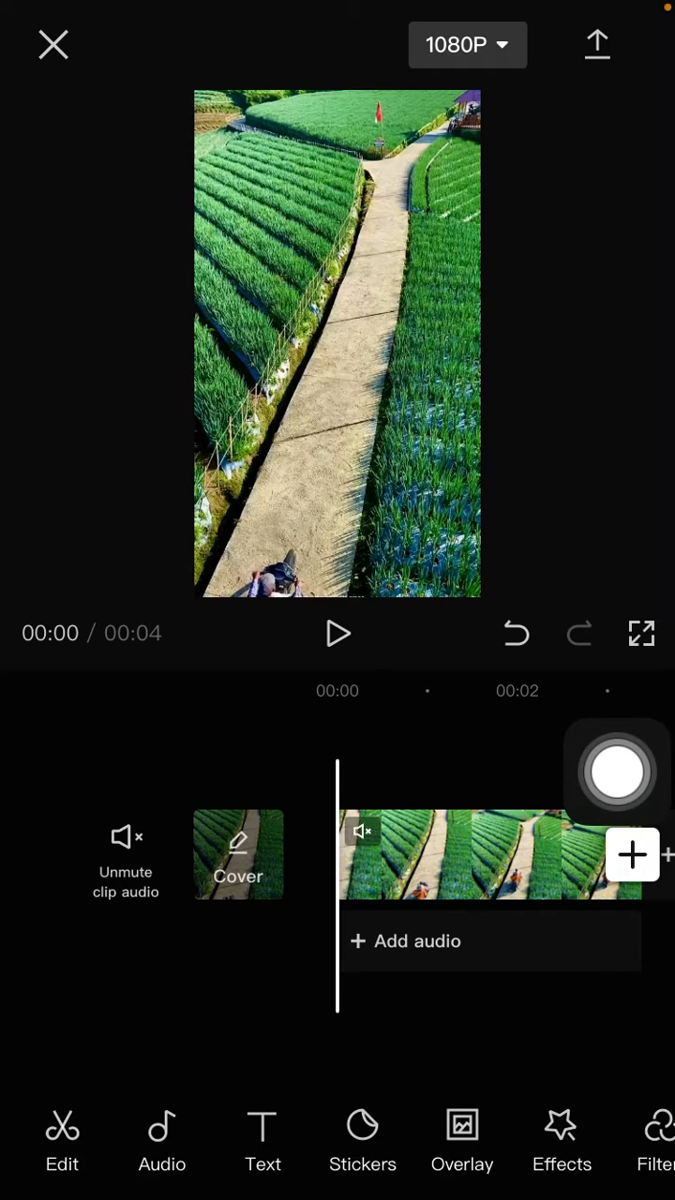
Open Add audio and show the From device sounds for the green-fields video.
click(161, 1140)
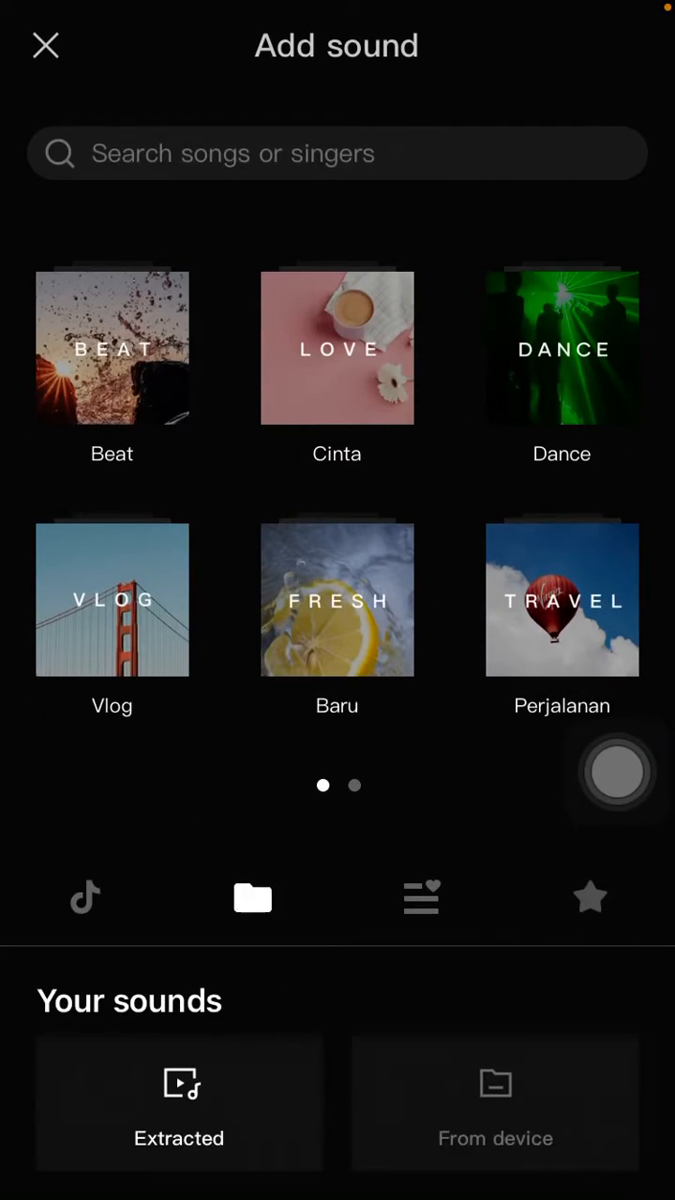
click(495, 1106)
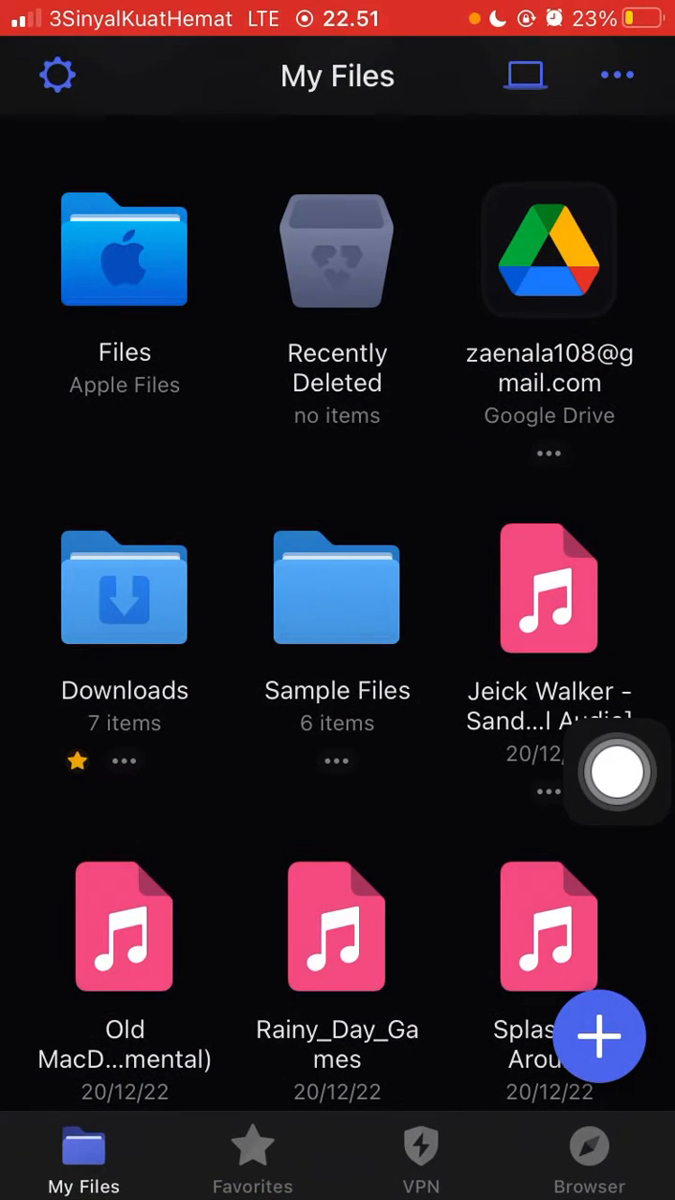
Scroll My Files in Documents by Readdle to find Rainy_Day_Games.
scroll(down, 3)
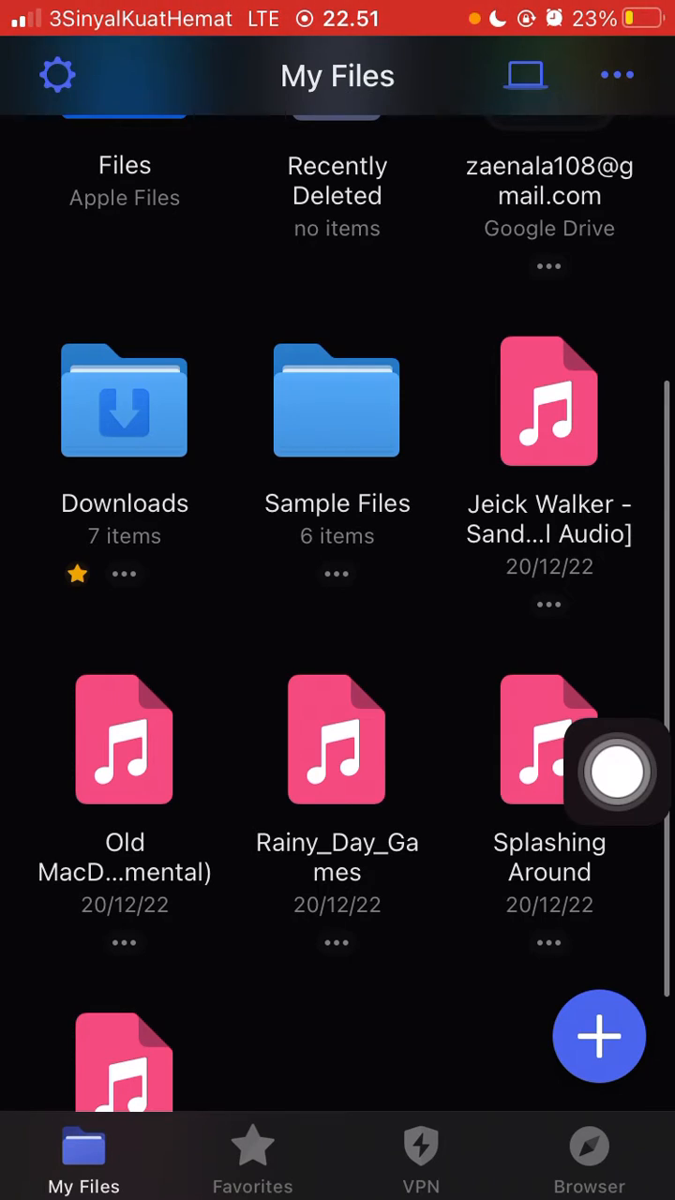
scroll(down, 3)
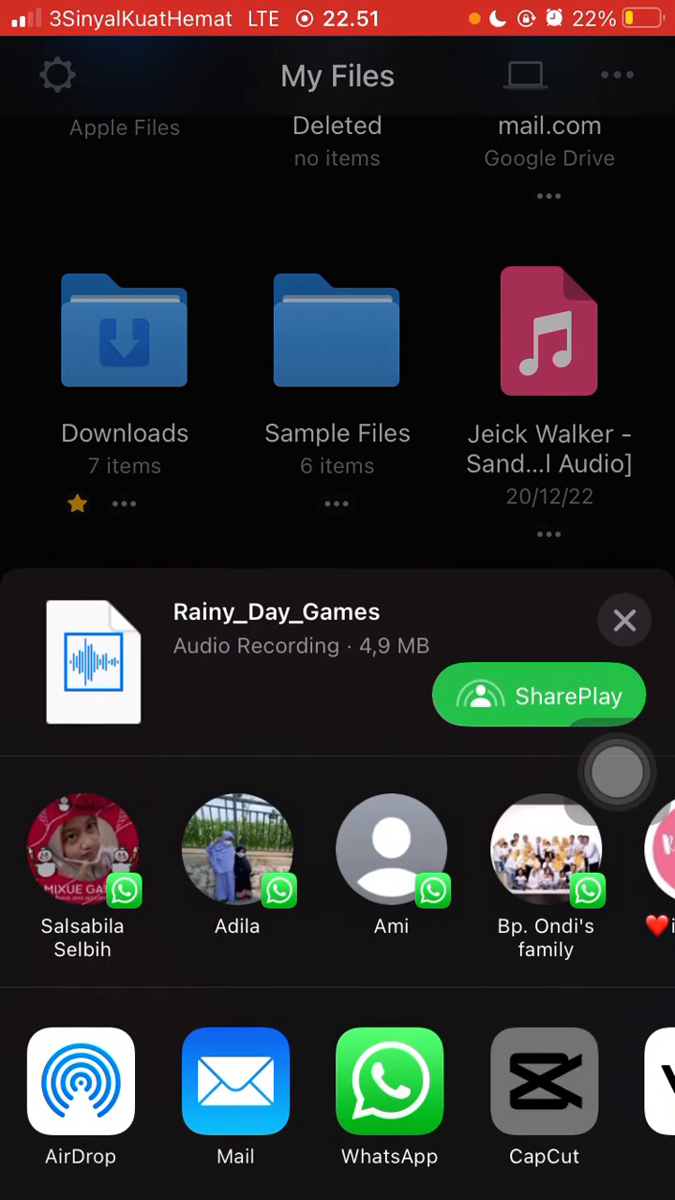
Share the Rainy_Day_Games file to CapCut from the share sheet.
click(544, 1081)
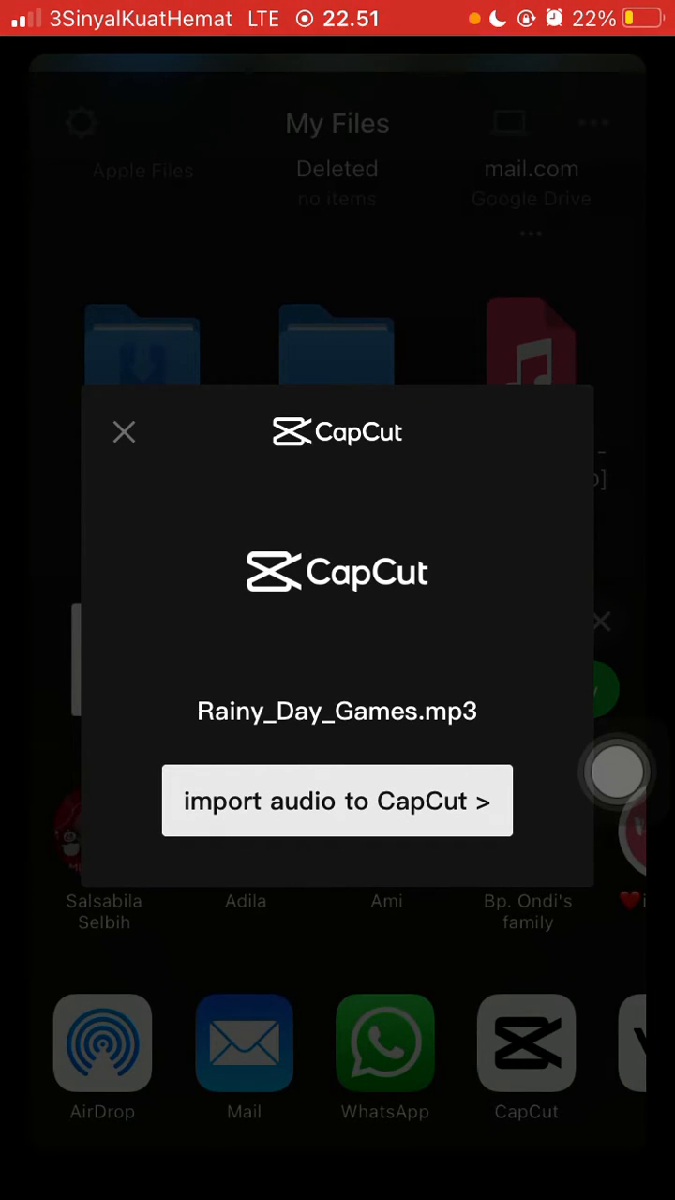
Accept the prompt to import Rainy_Day_Games.mp3 into CapCut's device sounds.
click(336, 801)
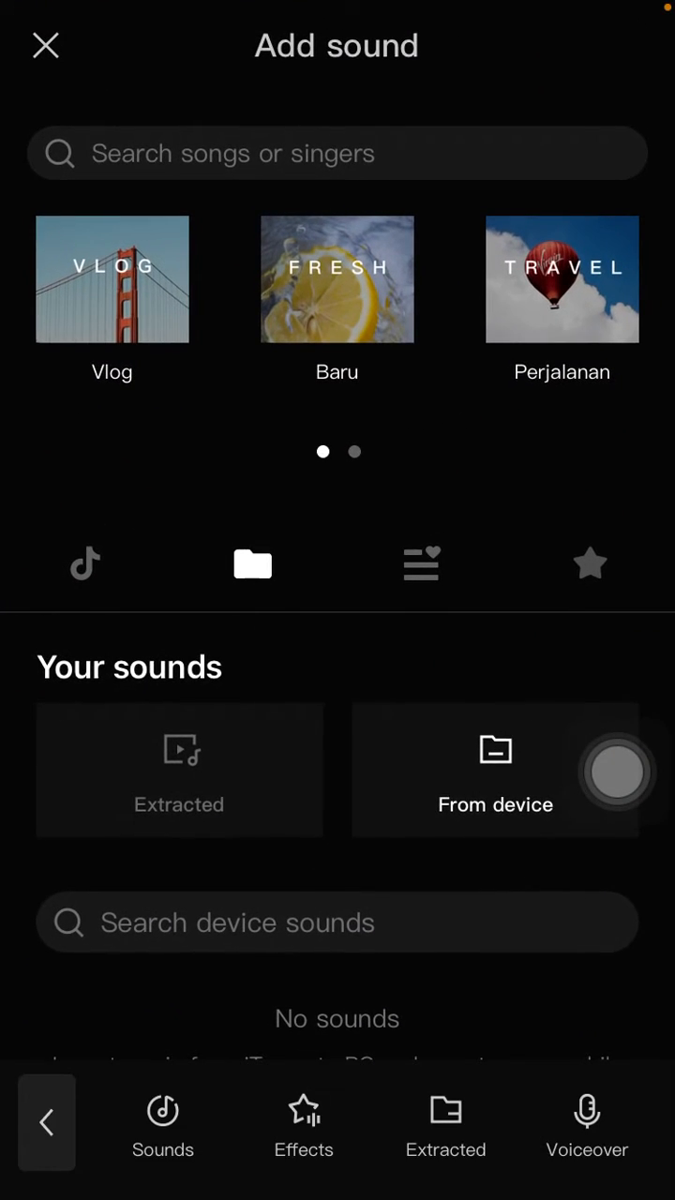